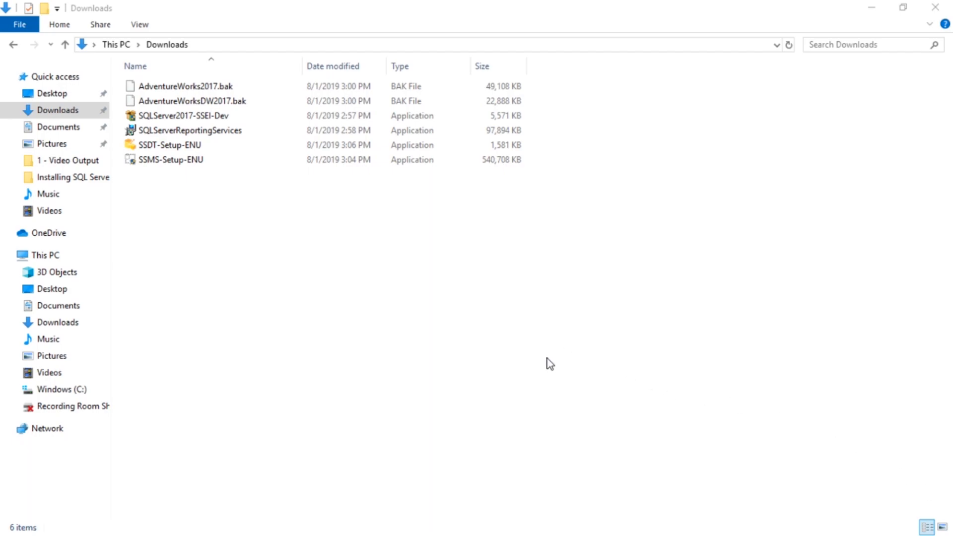
Step: Browse the C: drive into SQLServer2017Media to reach the Developer_ENU setup folder
left_click(171, 159)
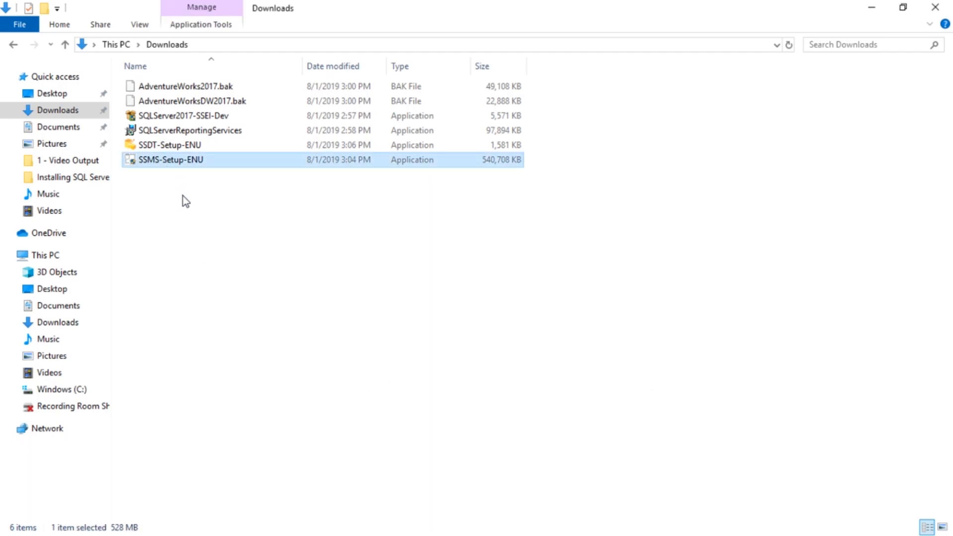
mouse_move(171, 225)
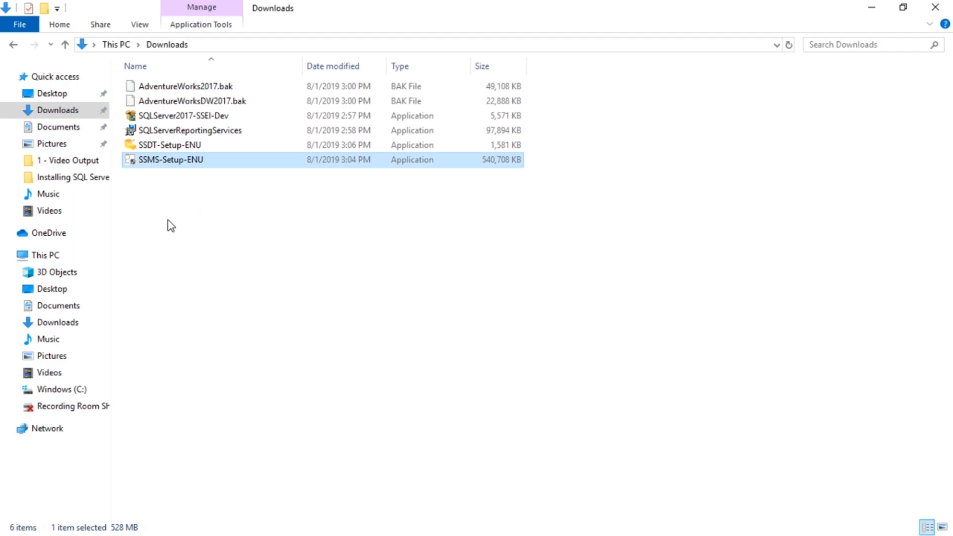
left_click(61, 389)
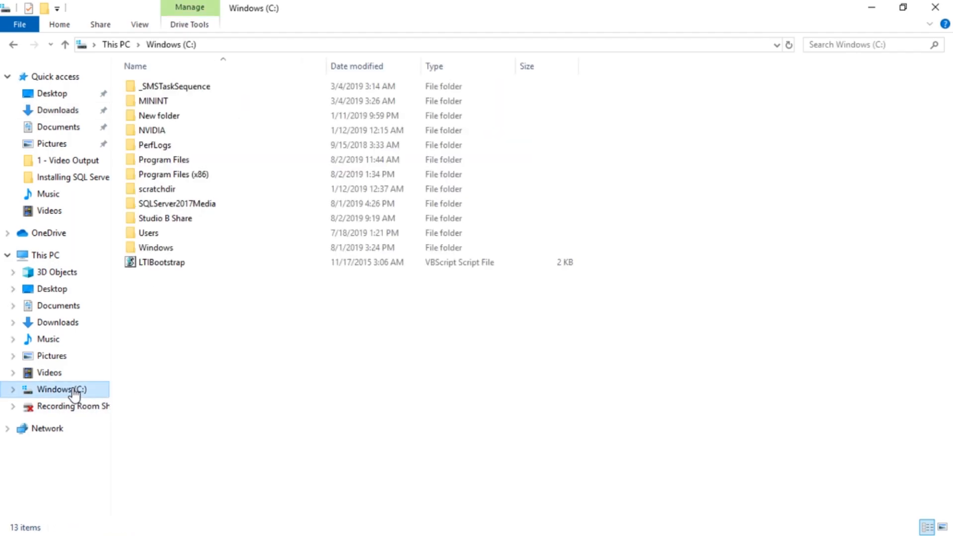
left_click(178, 203)
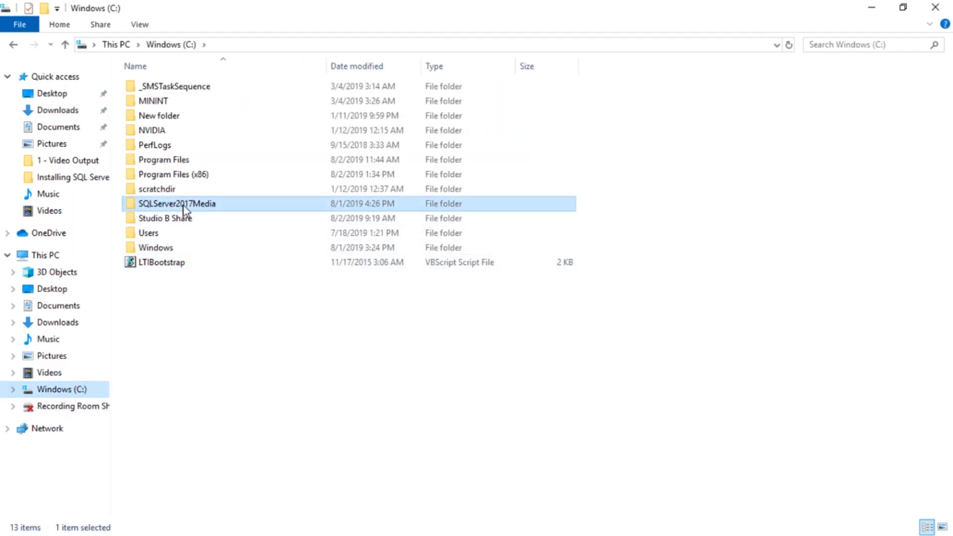
double_click(178, 203)
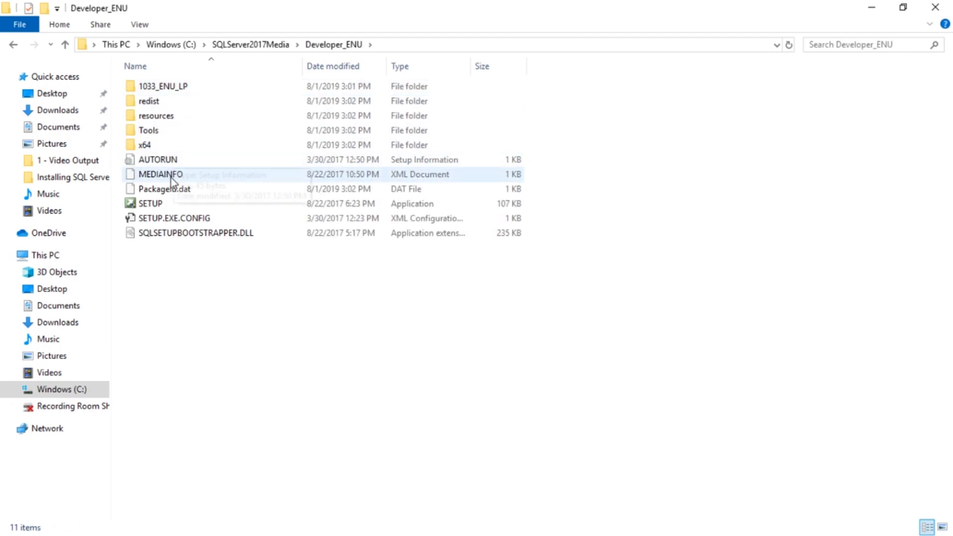
Step: Run SETUP and show the Installation page of SQL Server Installation Center
double_click(150, 204)
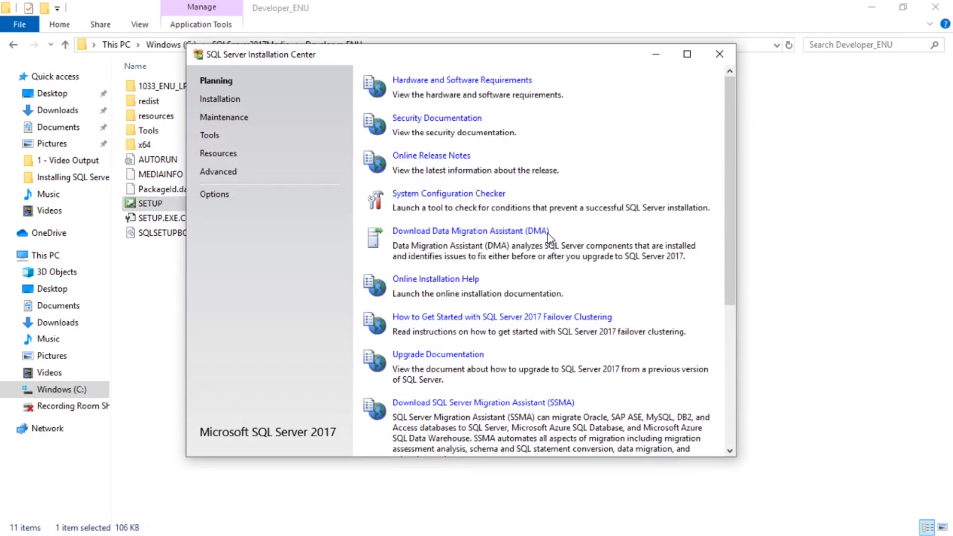
left_click(219, 99)
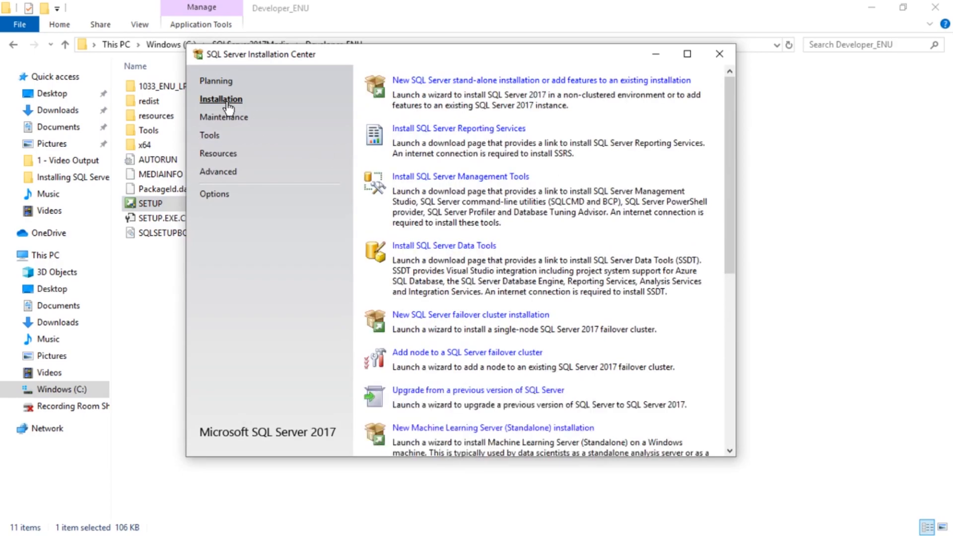
mouse_move(447, 180)
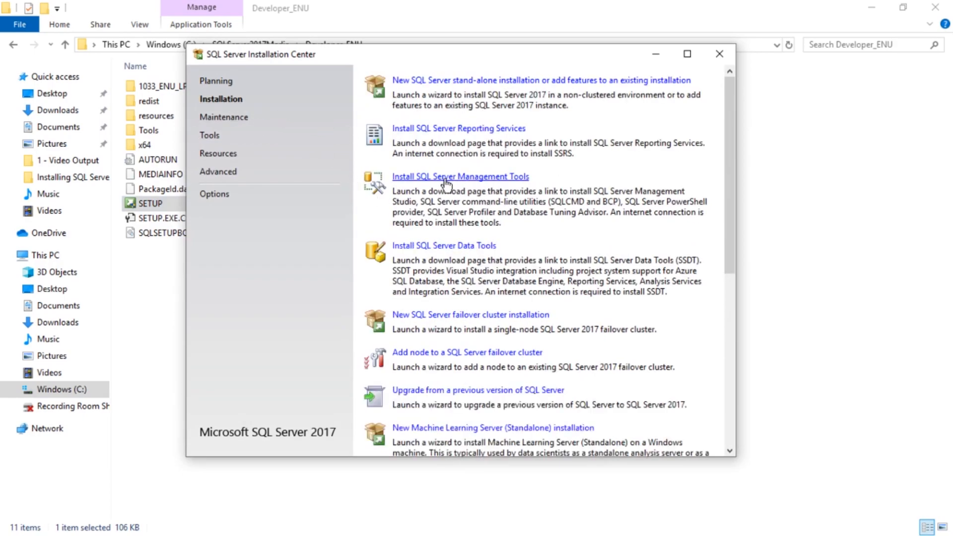
mouse_move(498, 190)
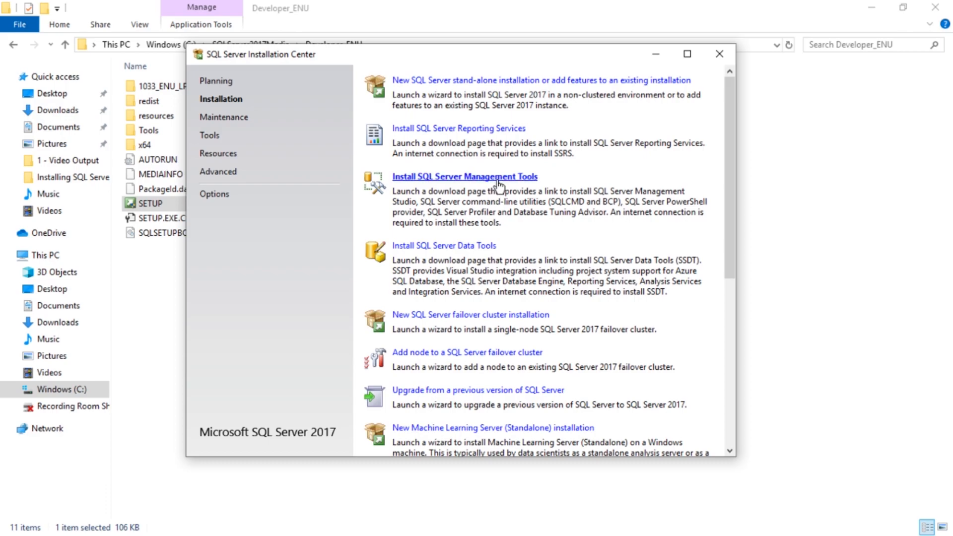
Step: Follow Install SQL Server Management Tools and scroll to the SSMS 18.2 download link
left_click(464, 176)
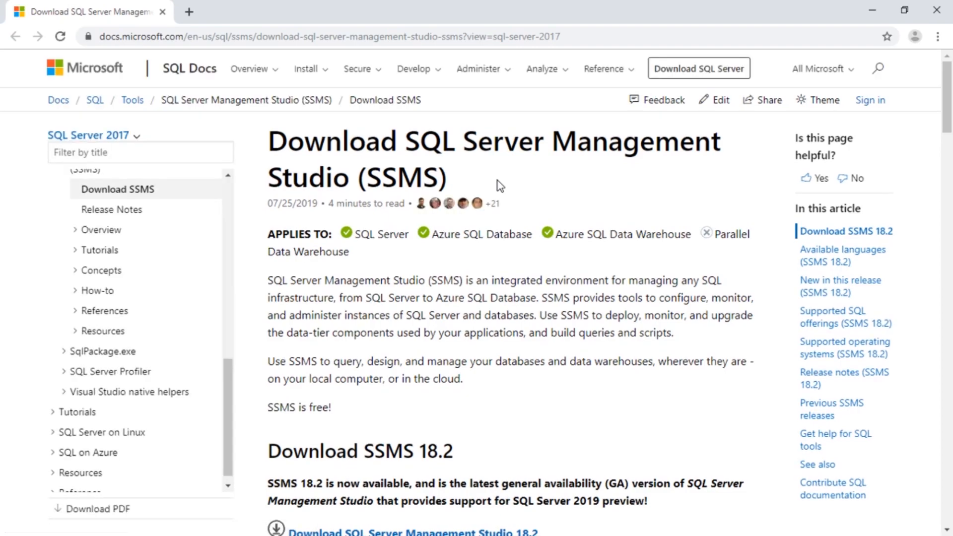
mouse_move(540, 181)
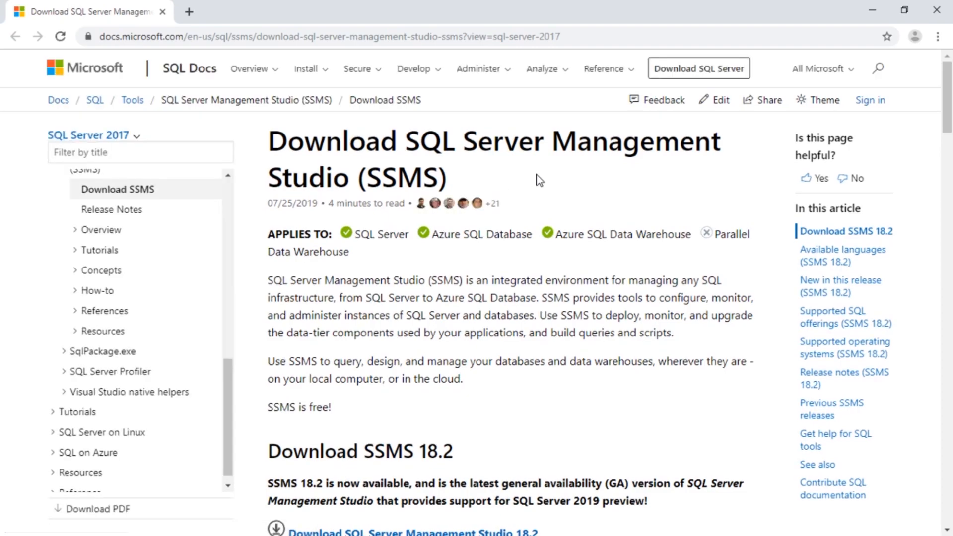
scroll("down", 3)
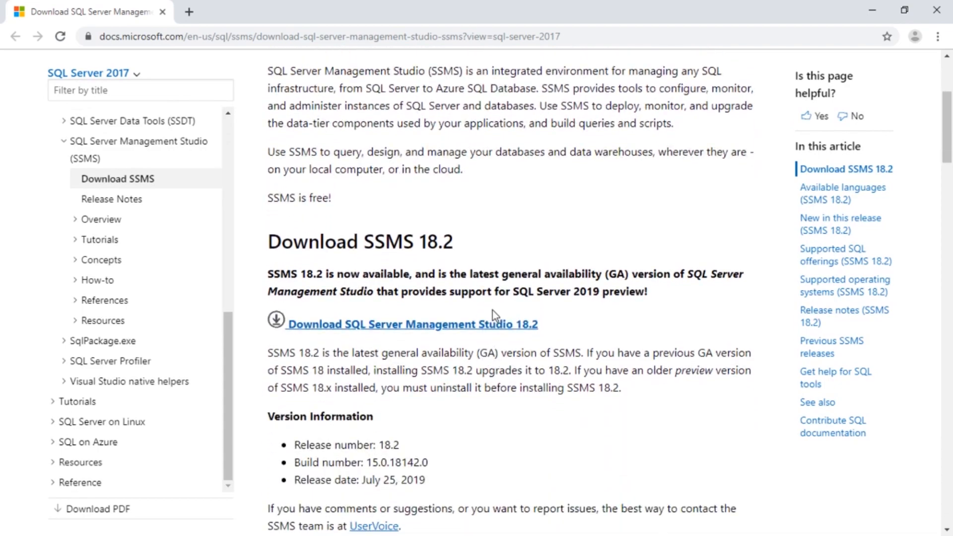
scroll("down", 3)
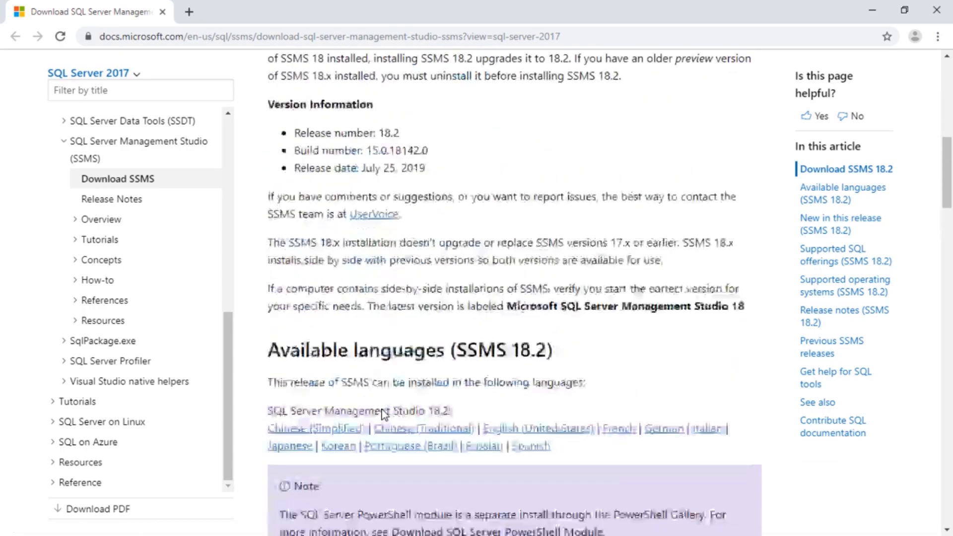
scroll("up", 3)
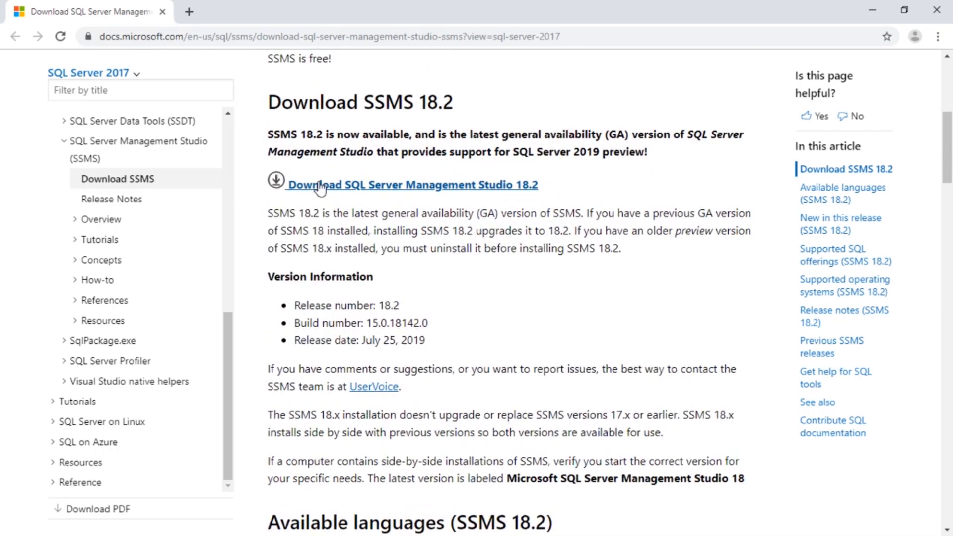
mouse_move(389, 185)
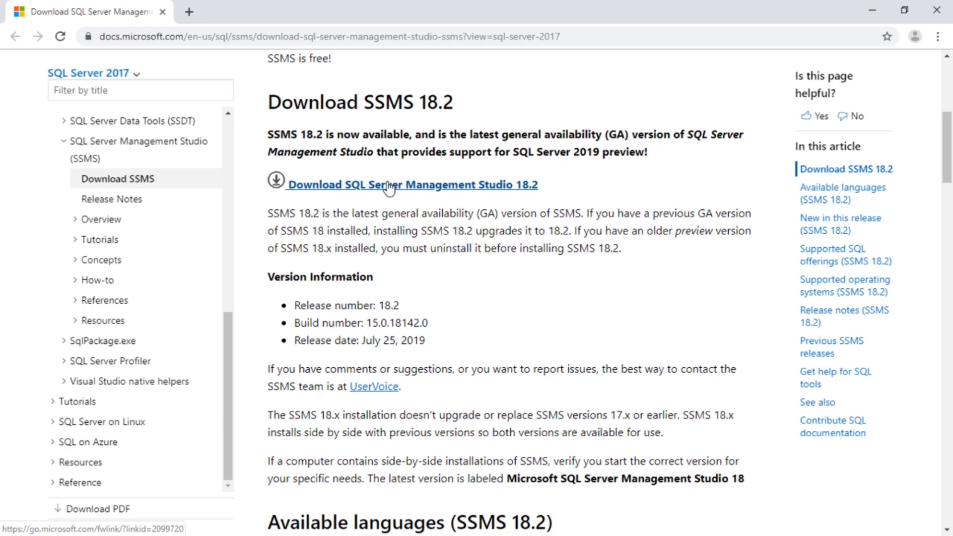
mouse_move(436, 198)
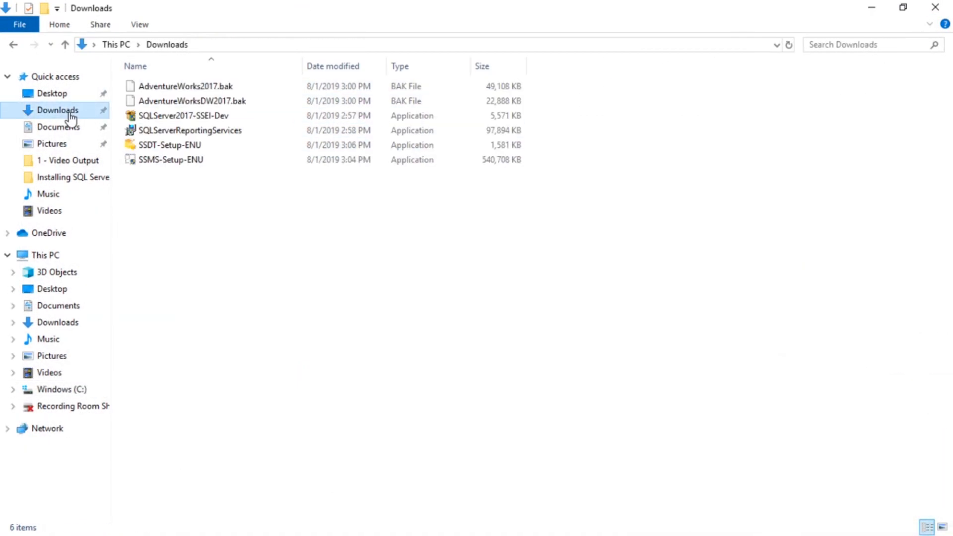
Step: Run SSMS-Setup-ENU from the Downloads folder
left_click(170, 160)
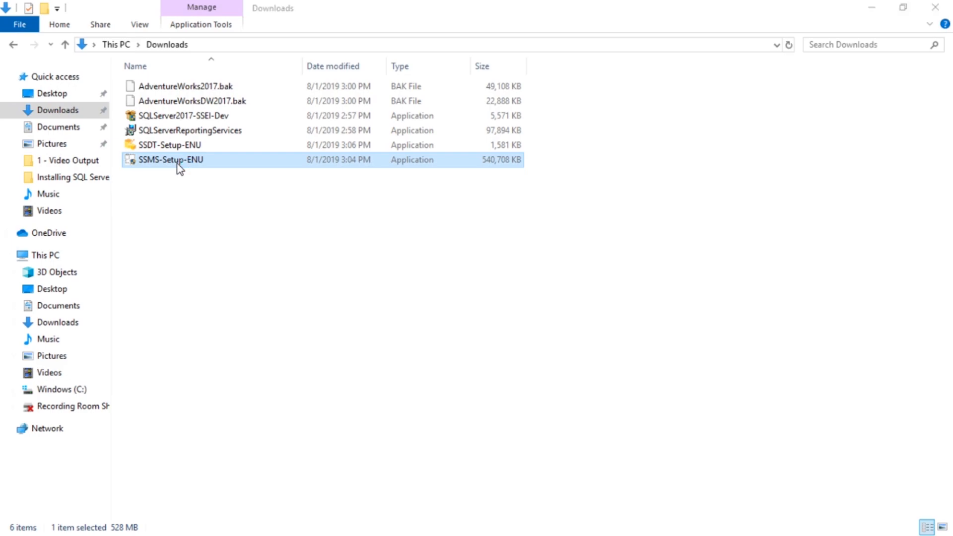
double_click(171, 160)
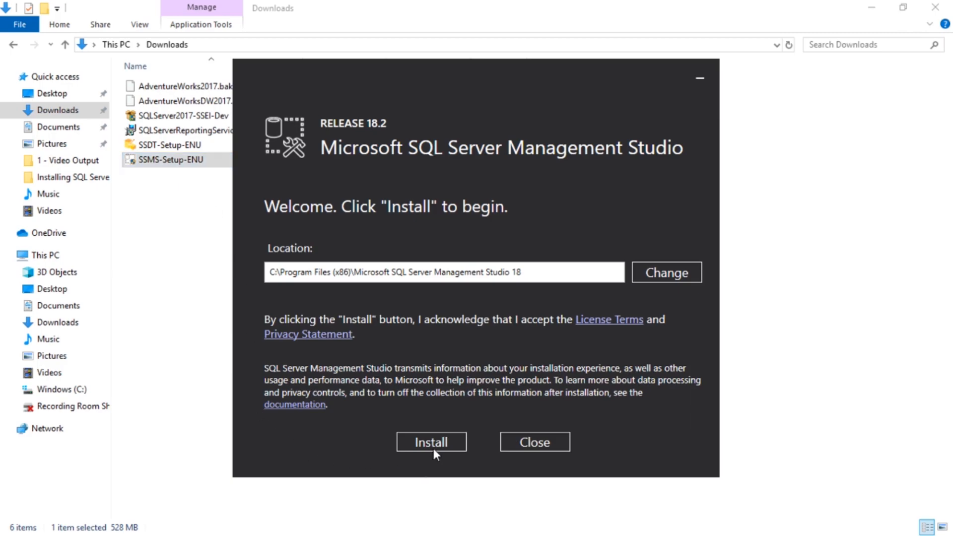
Step: Install SSMS 18.2 and close the installer once setup completes
left_click(431, 441)
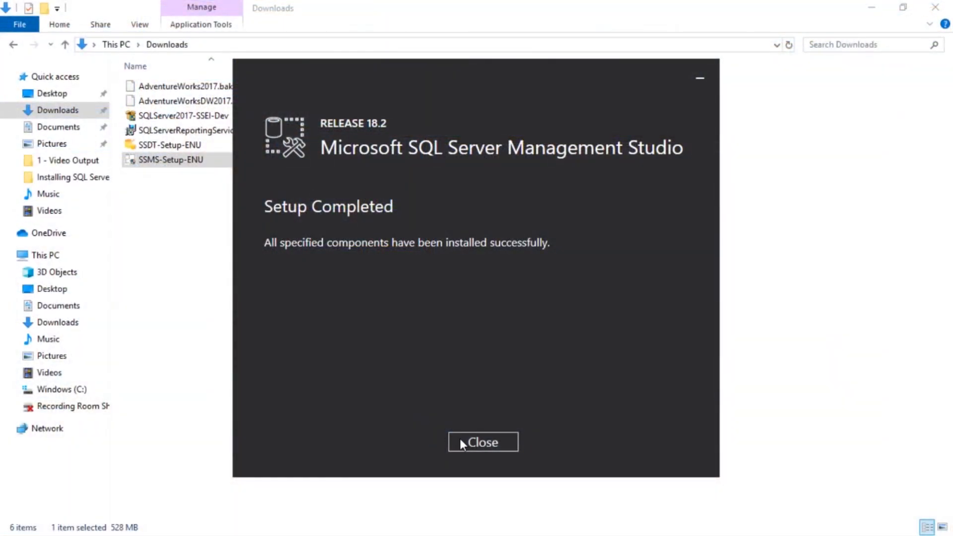
left_click(482, 442)
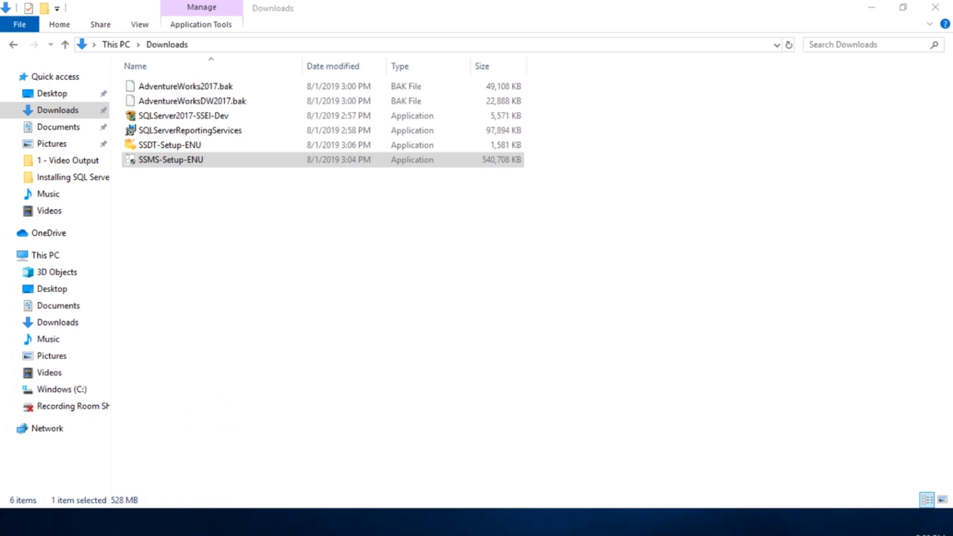
Step: Launch Management Studio to get the Connect to Server dialog for VIDEO2
double_click(170, 159)
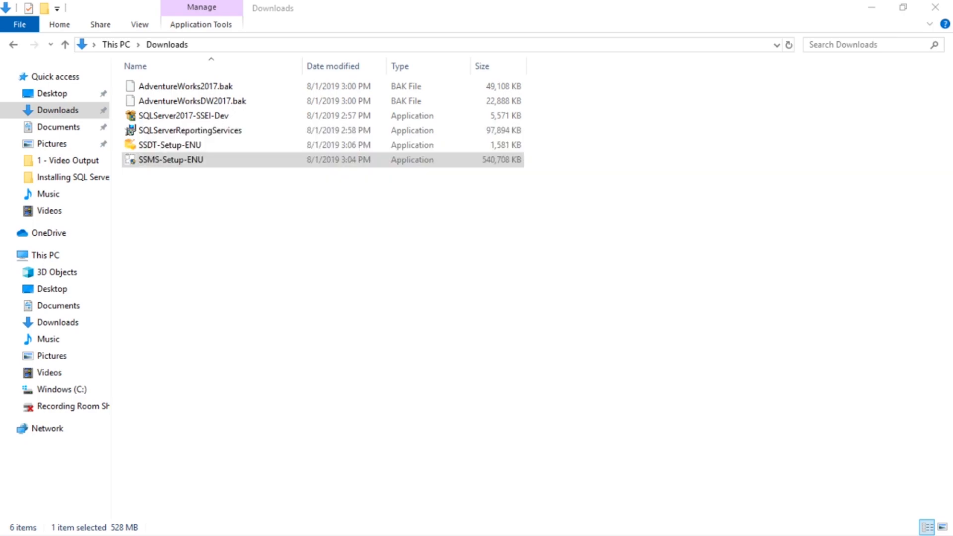
double_click(171, 159)
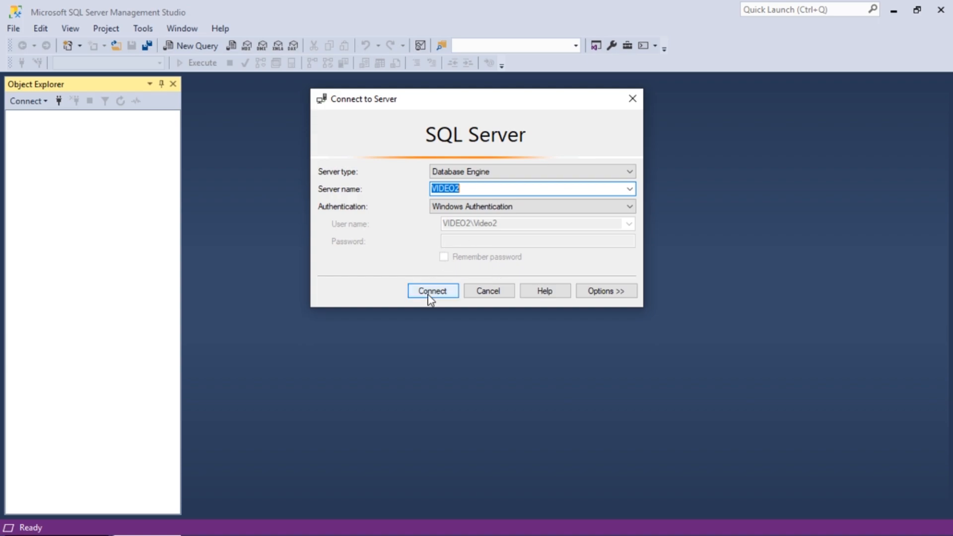
Step: Connect to VIDEO2 with Windows Authentication, check Databases, then collapse the server node
left_click(432, 290)
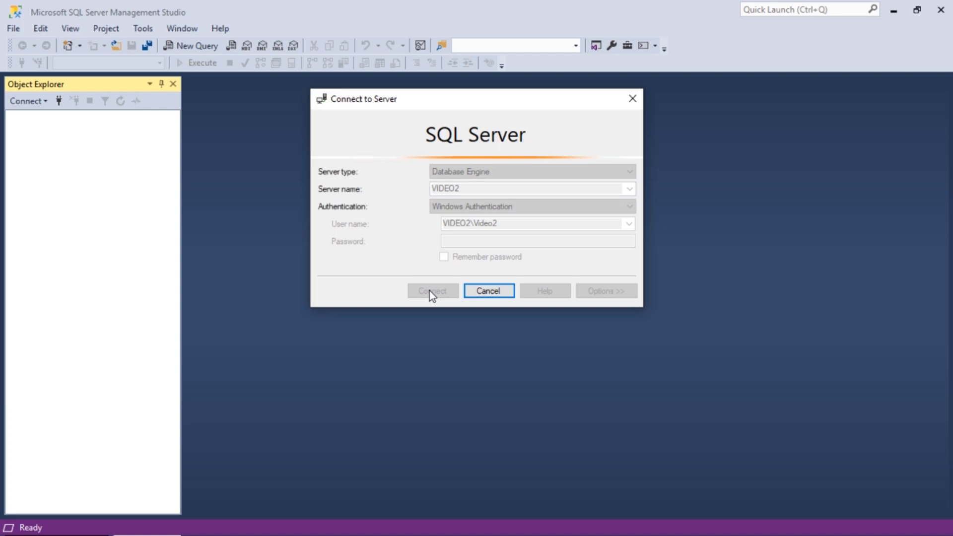
left_click(432, 291)
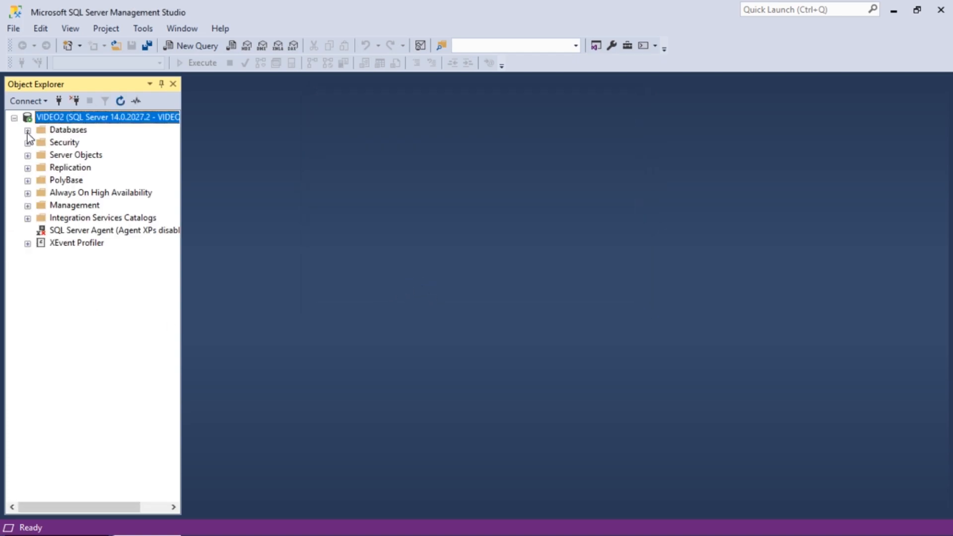
left_click(27, 129)
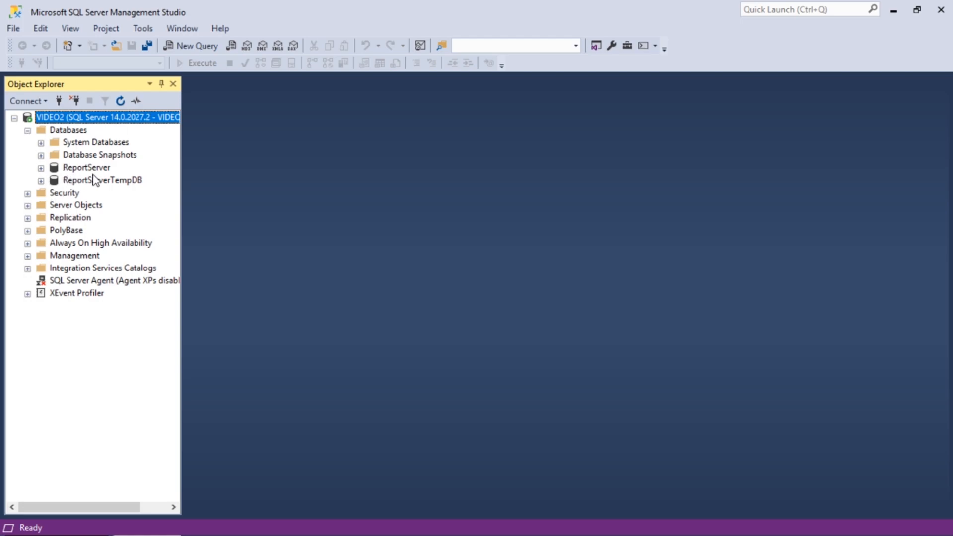
mouse_move(116, 194)
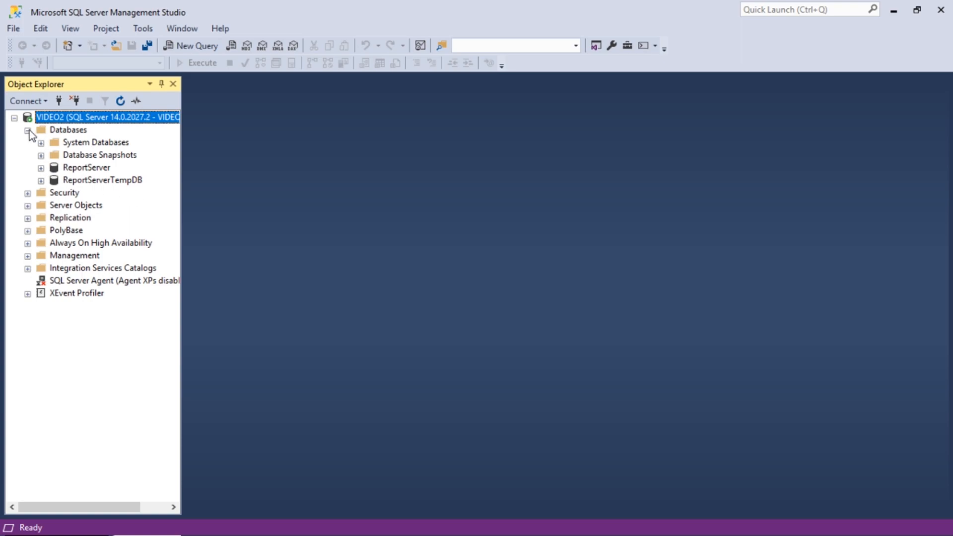
left_click(13, 117)
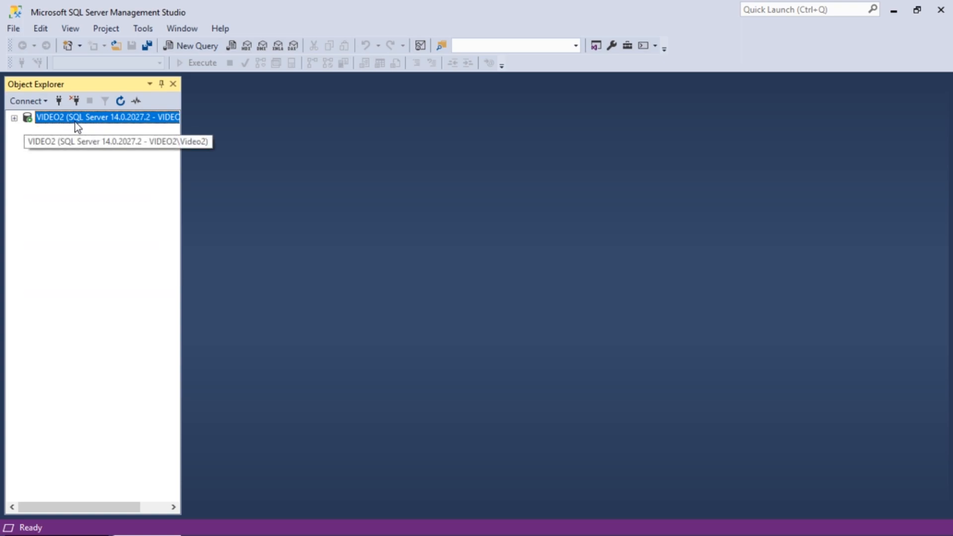
mouse_move(59, 101)
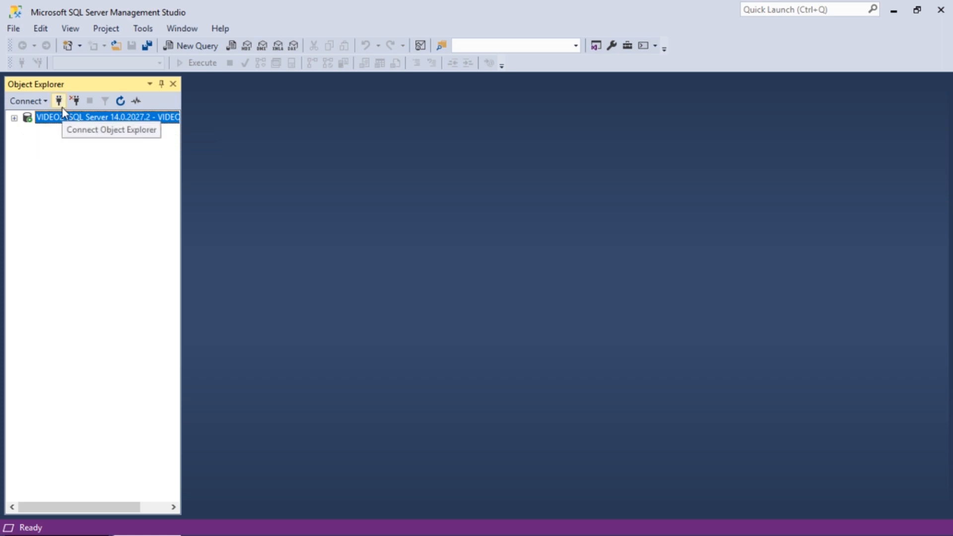
Step: Connect Object Explorer to Analysis Services instance VIDEO2\MOLAP and expand its node
left_click(58, 100)
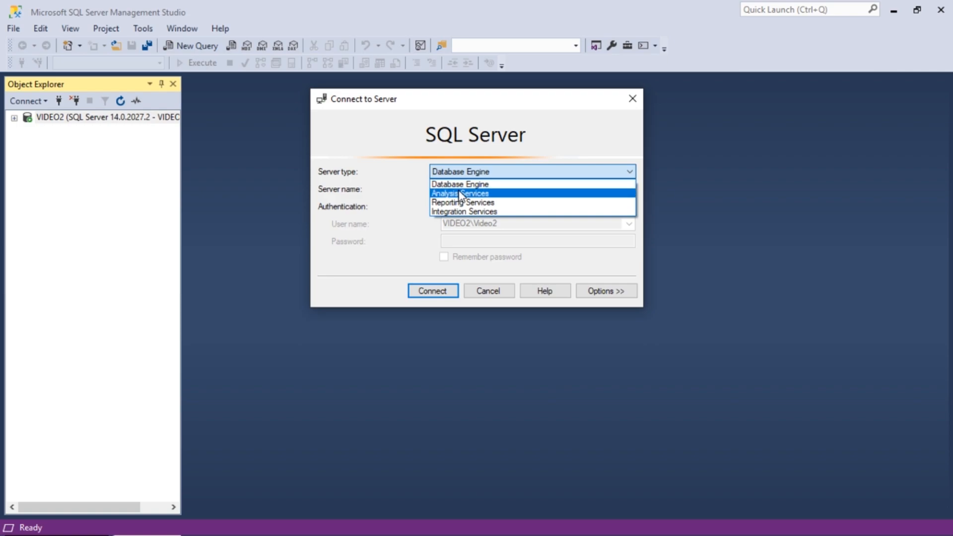
left_click(460, 193)
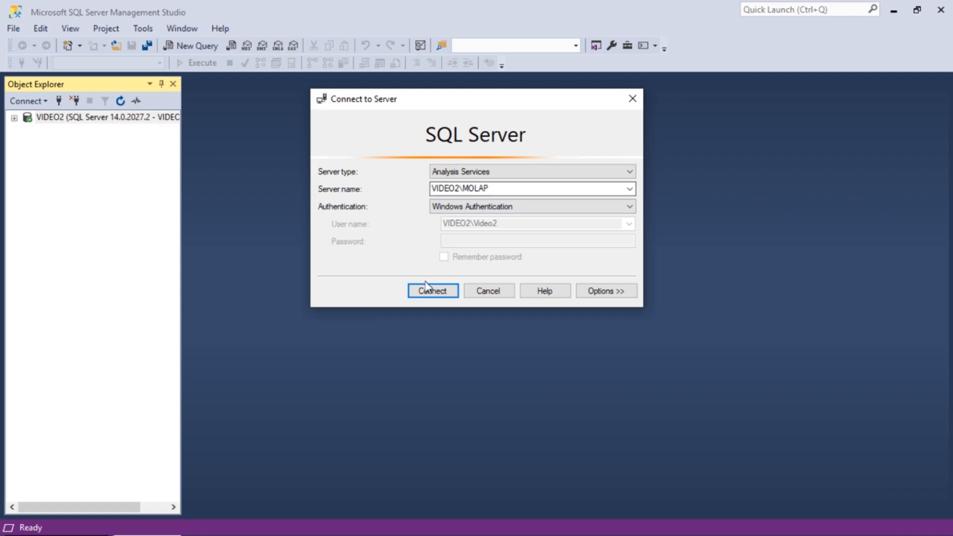
left_click(432, 291)
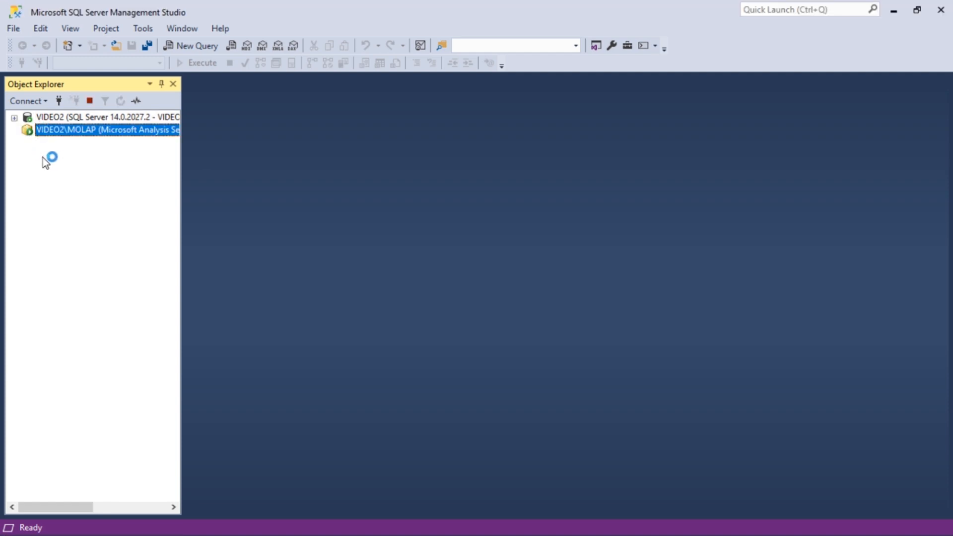
left_click(14, 129)
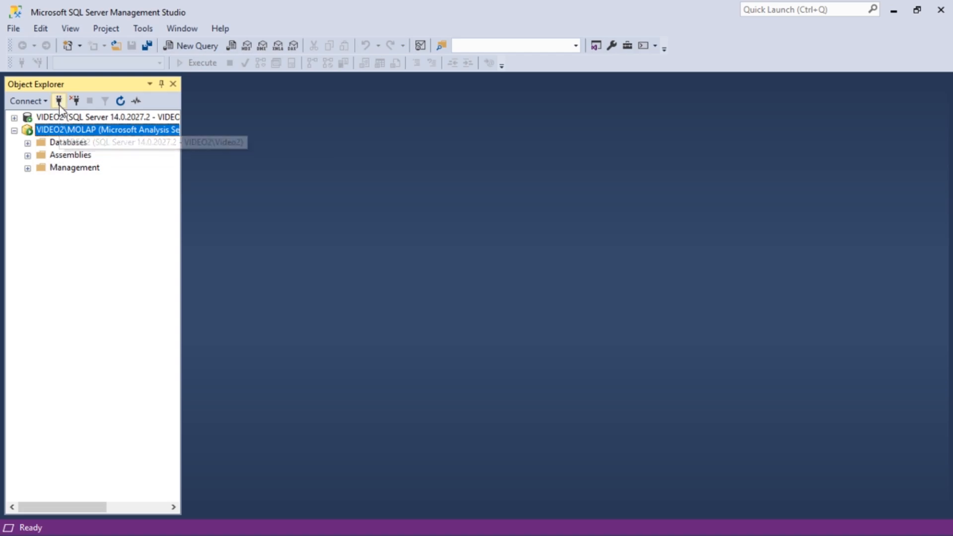
Step: Connect to Analysis Services server VIDEO2, collapse MOLAP, and expand the new VIDEO2 node
left_click(59, 101)
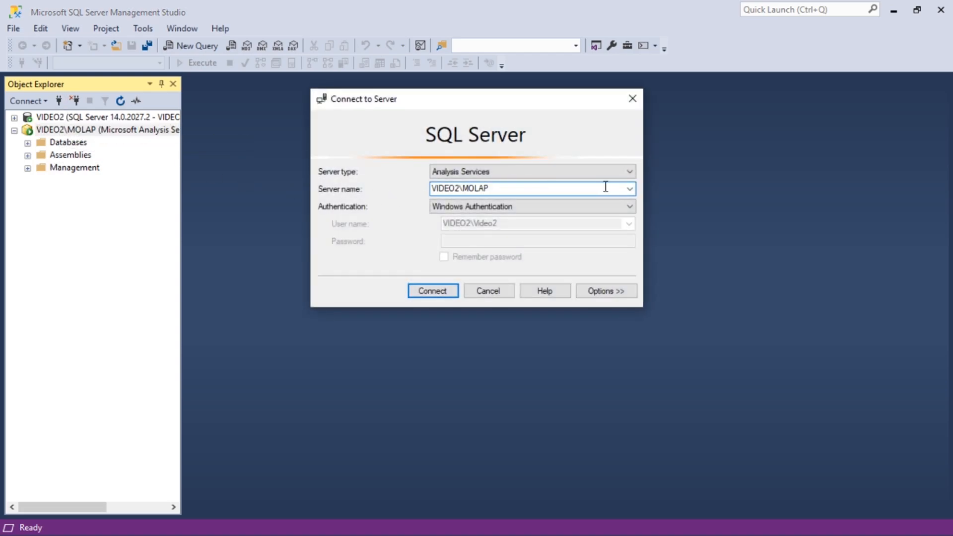
left_click(629, 189)
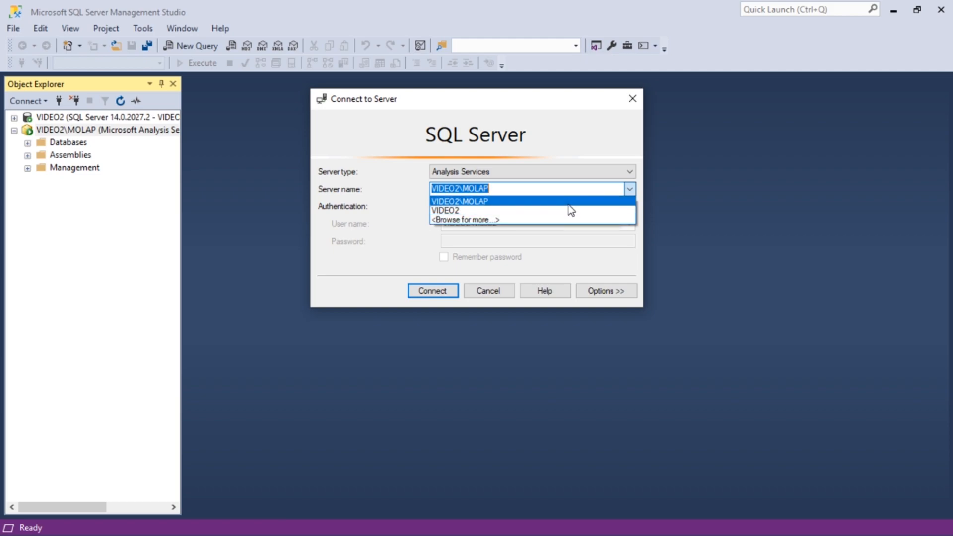
left_click(445, 210)
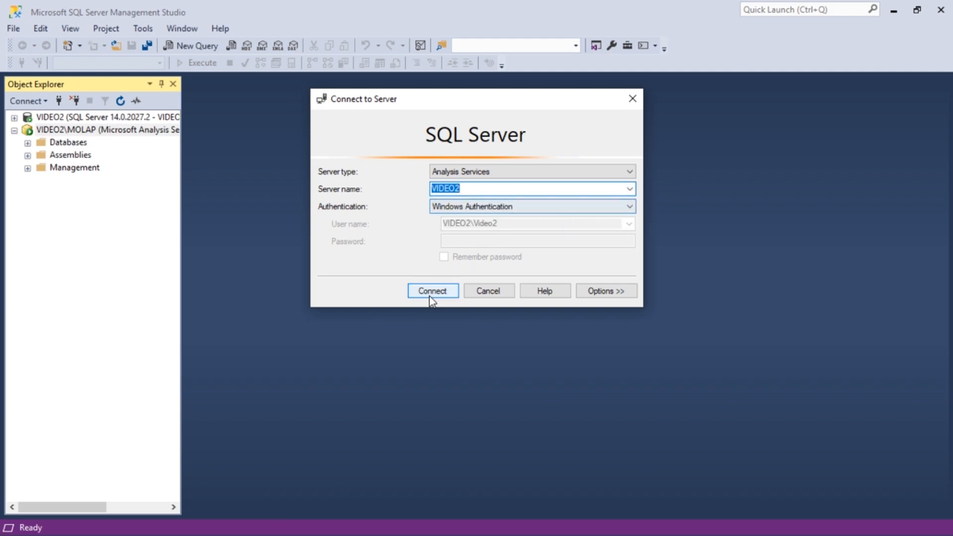
left_click(433, 290)
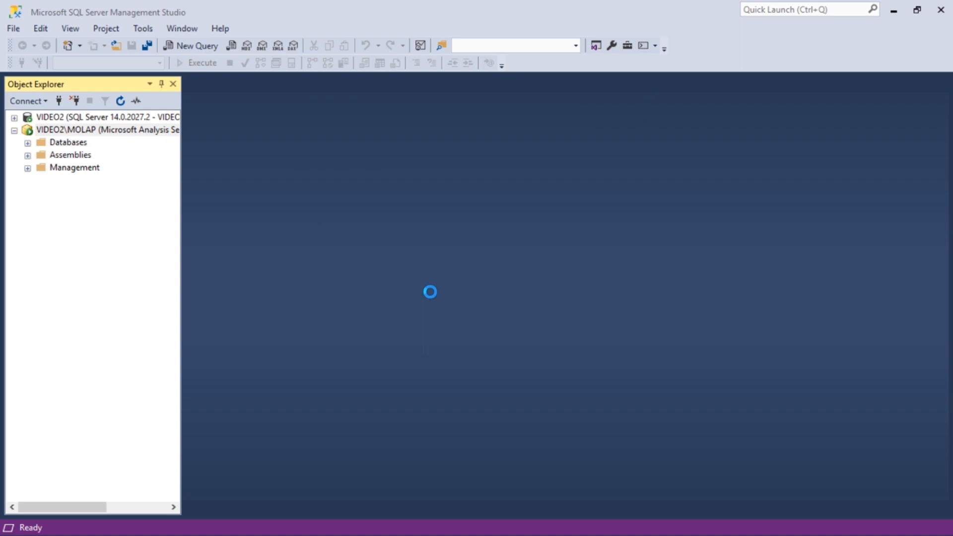
left_click(108, 180)
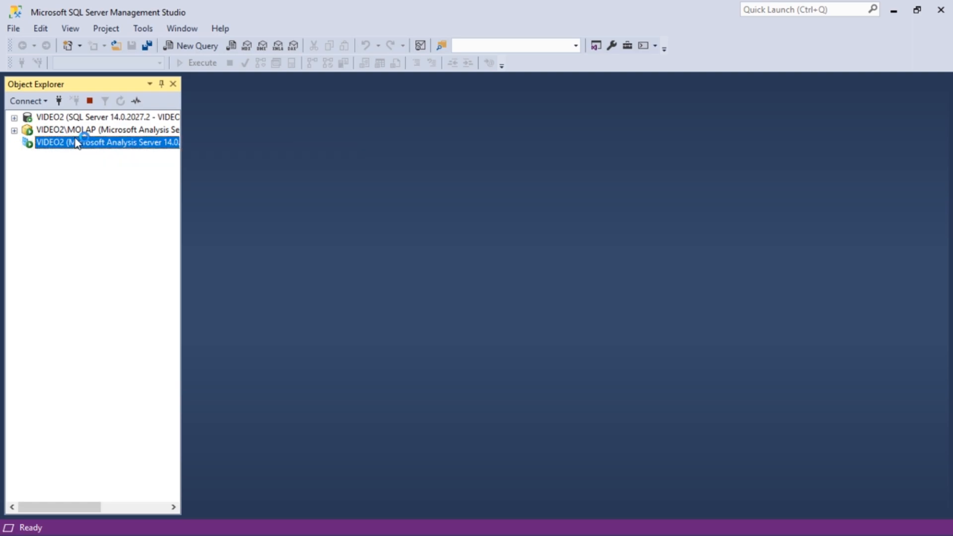
left_click(13, 141)
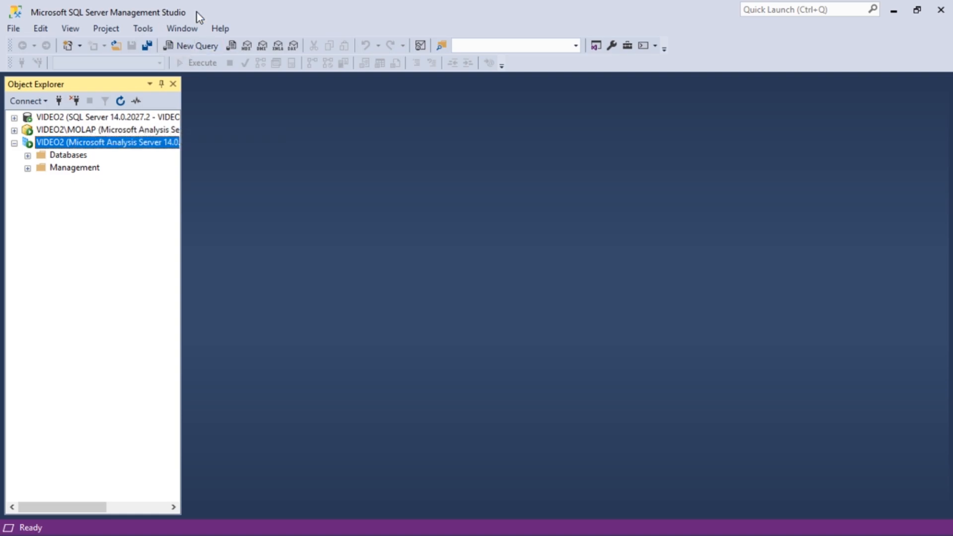
mouse_move(190, 45)
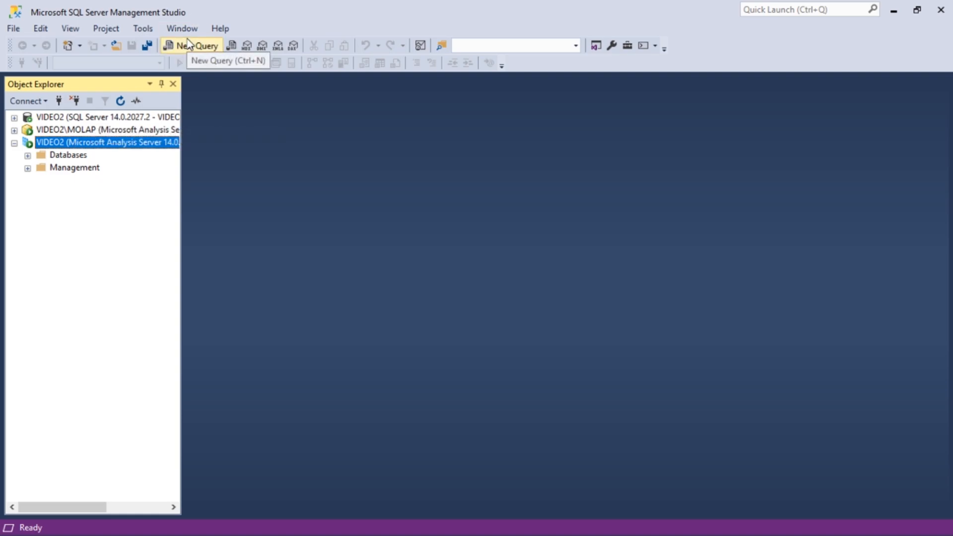